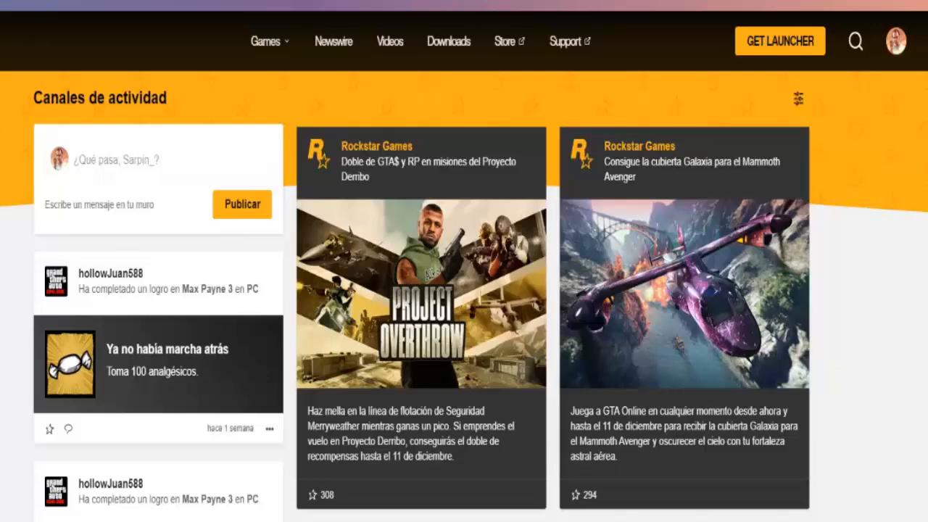
Step: From the account avatar menu's Help section, go to Rockstar Support
scroll(down, 3)
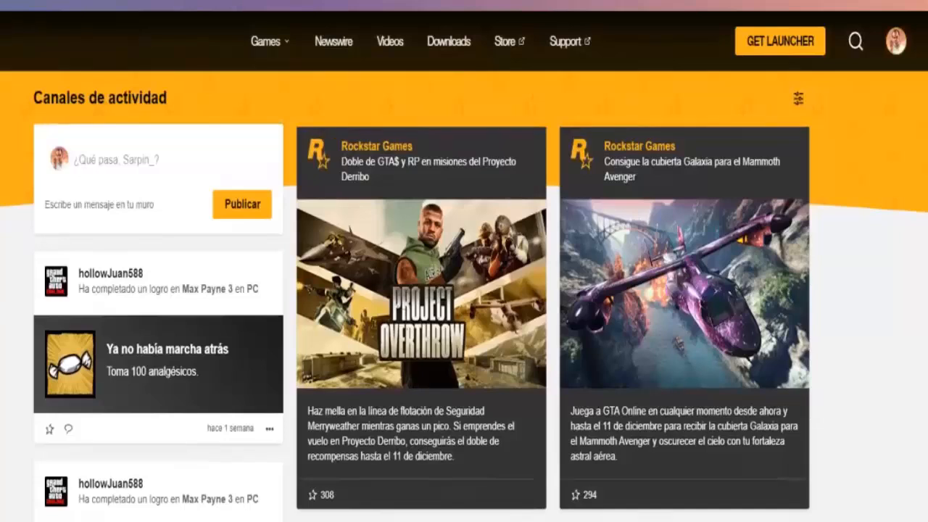
mouse_move(324, 149)
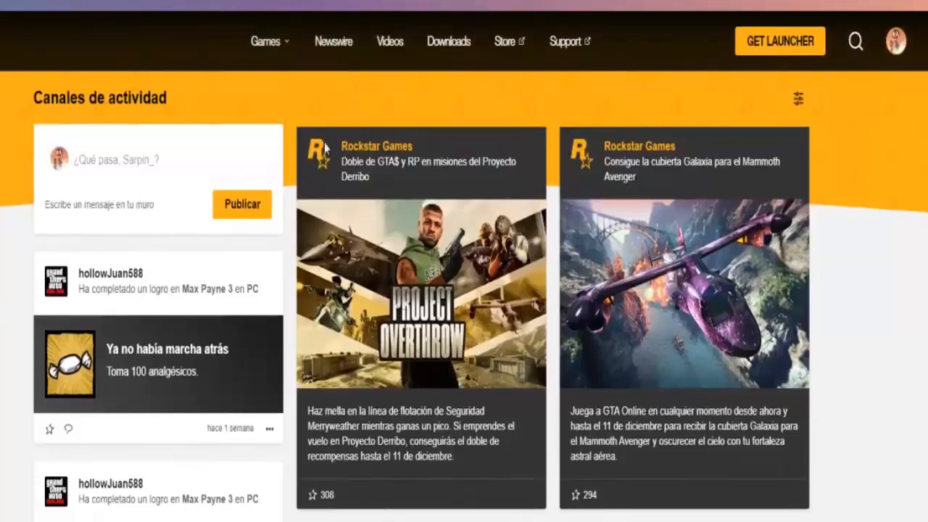
mouse_move(283, 115)
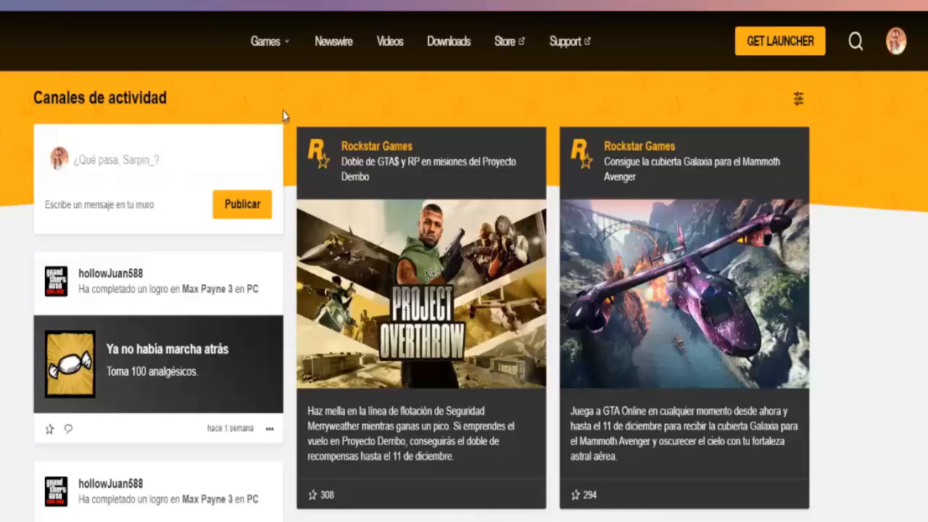
click(891, 41)
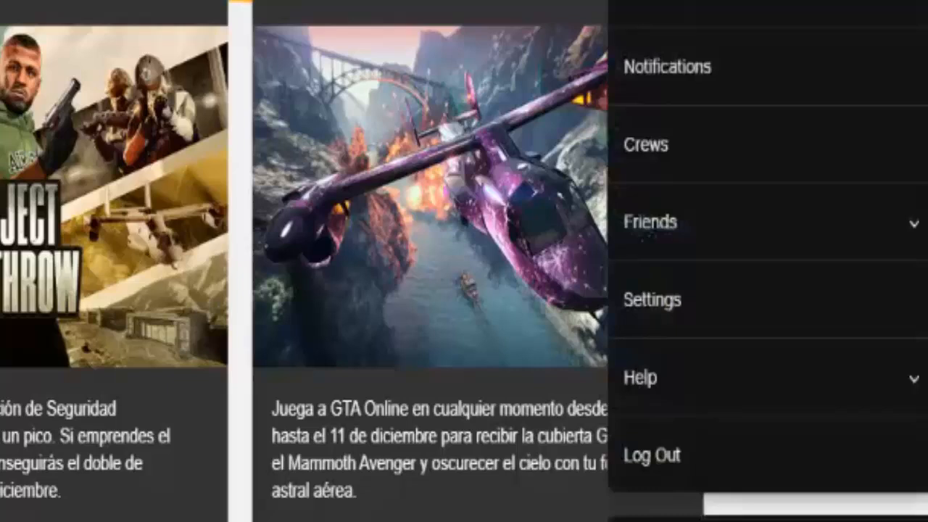
click(639, 377)
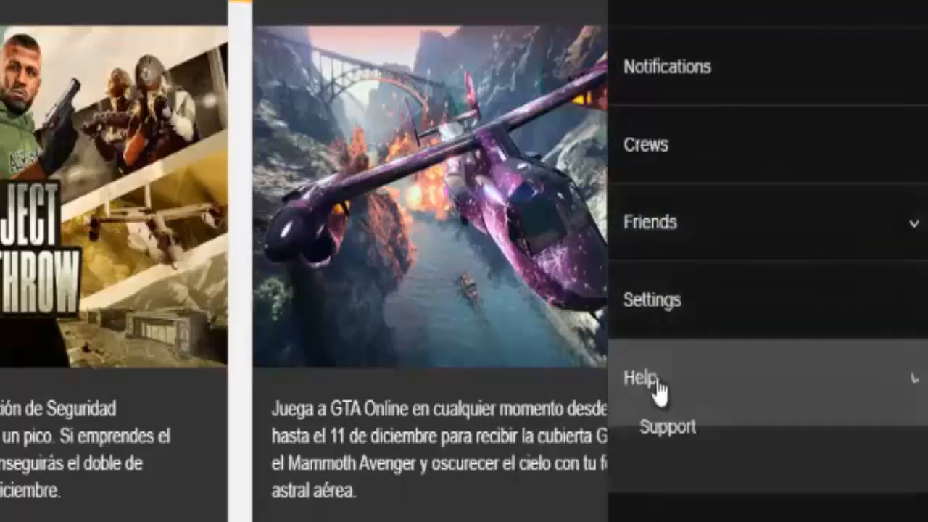
click(640, 378)
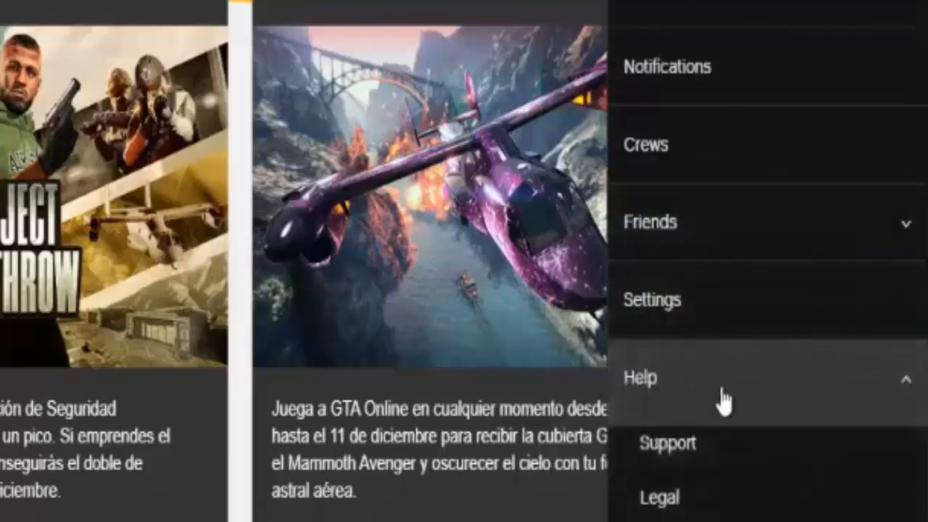
mouse_move(667, 443)
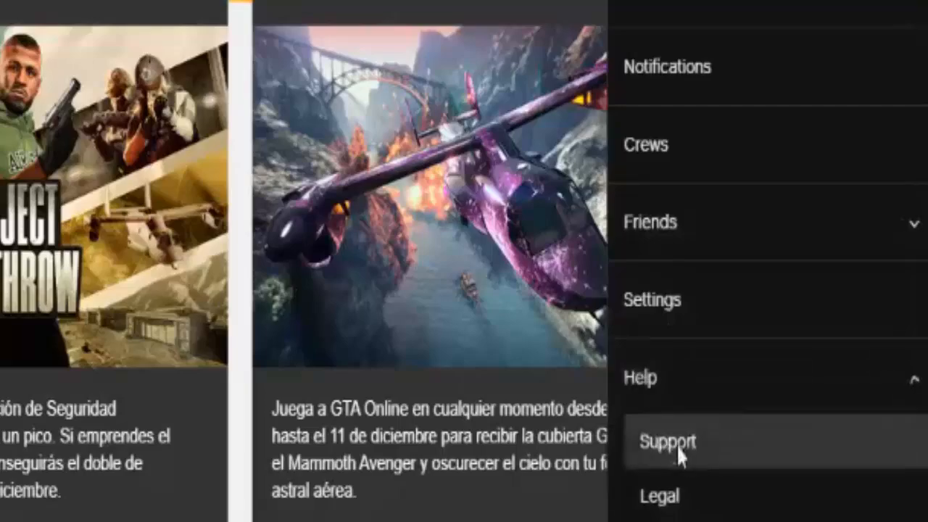
click(668, 443)
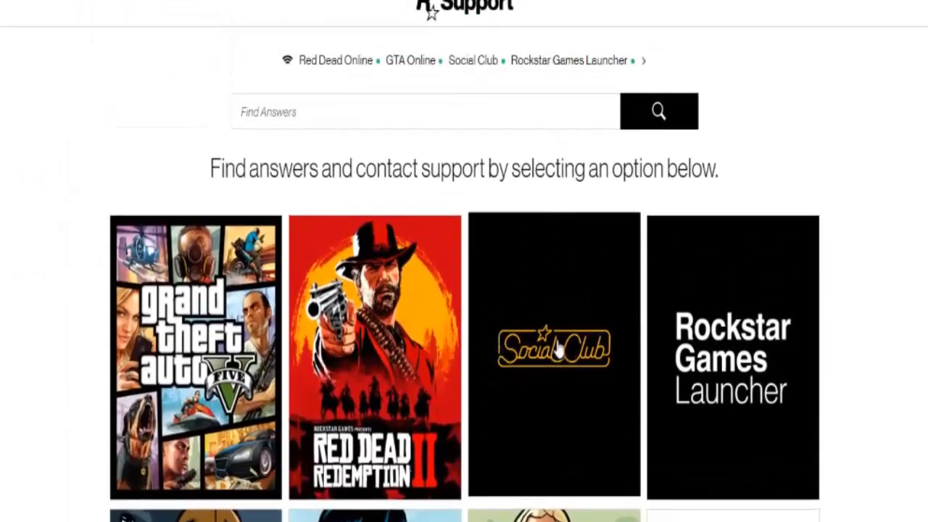
Step: Choose the Social Club tile, then the Social Club Account topic
click(554, 348)
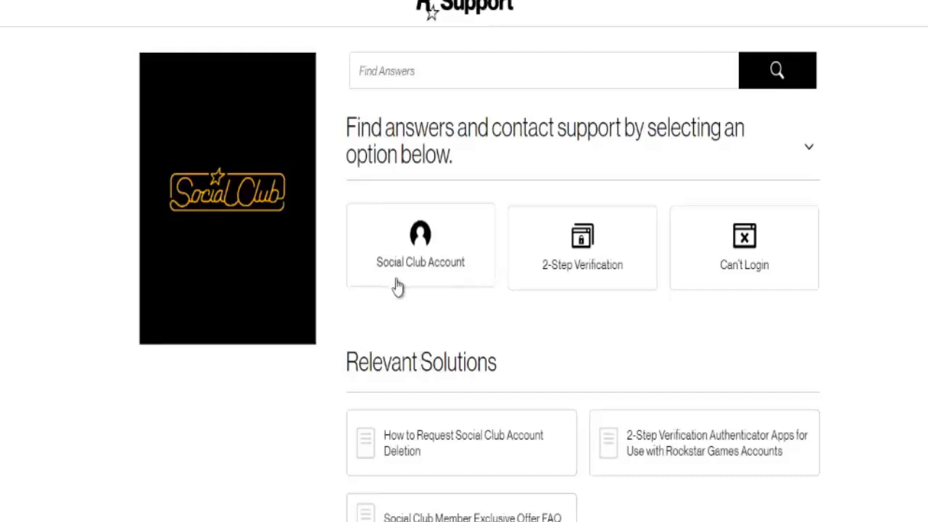
click(421, 245)
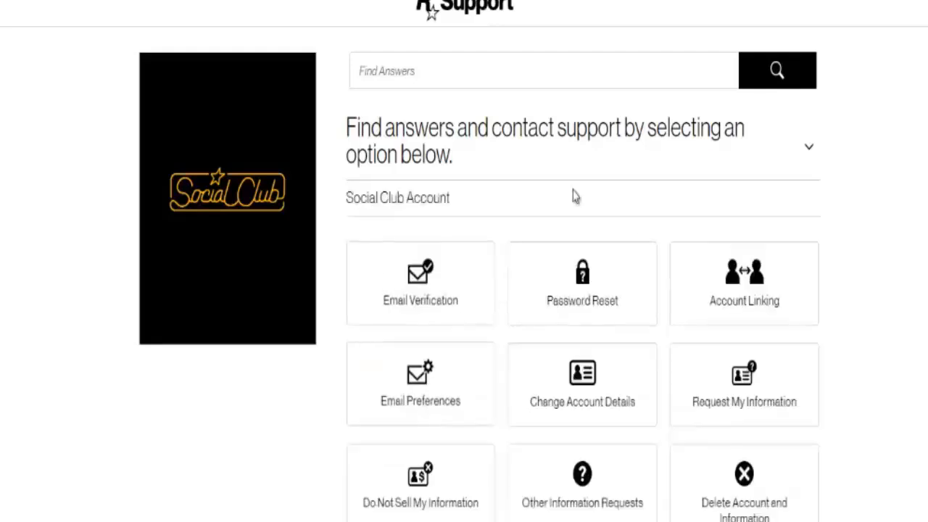
mouse_move(426, 486)
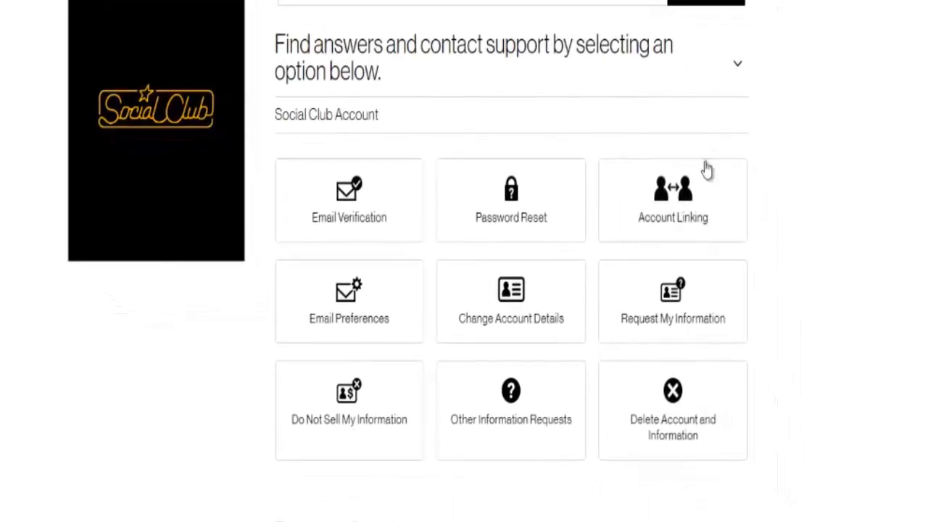
Step: Select Account Linking under Social Club Account to reach its ticket form
click(672, 200)
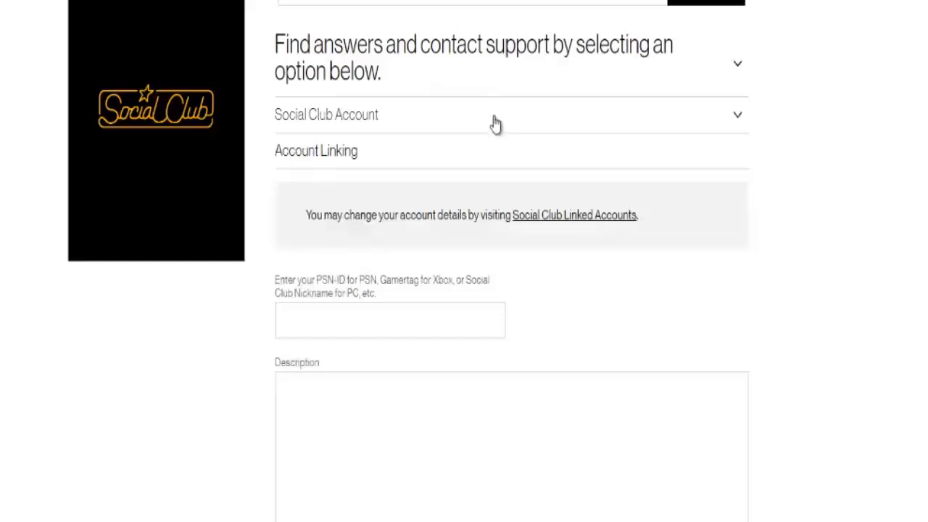
scroll(down, 3)
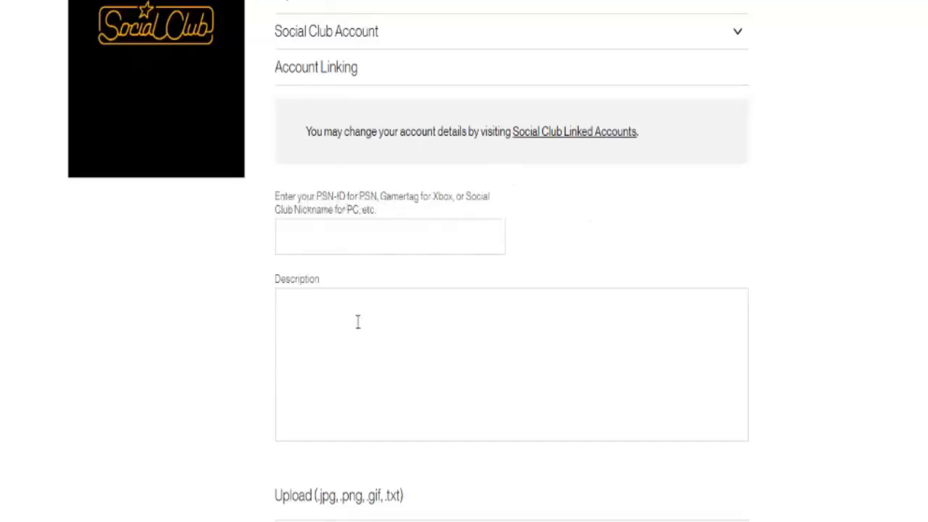
scroll(down, 3)
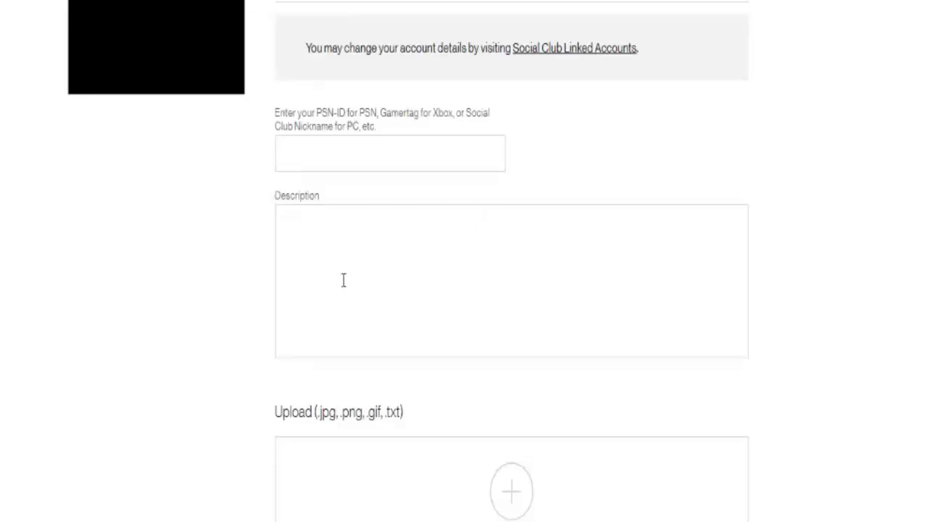
mouse_move(493, 221)
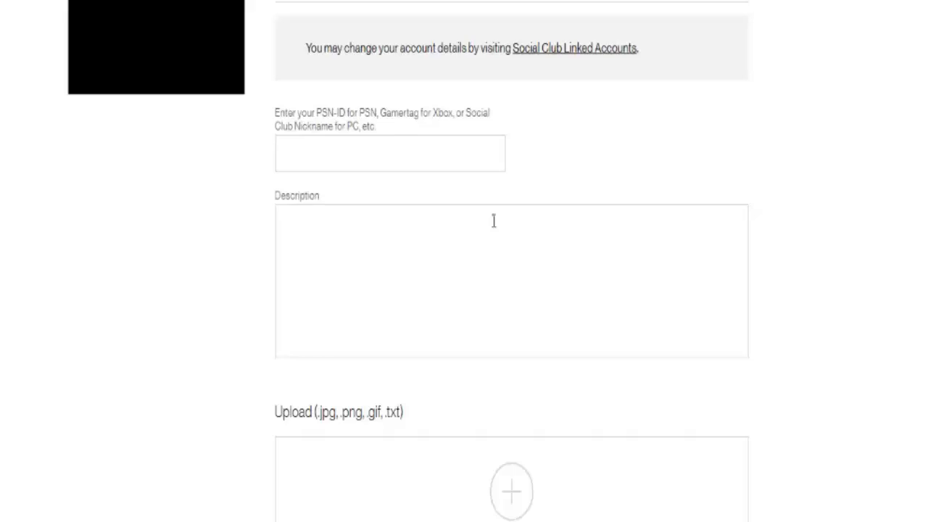
mouse_move(498, 251)
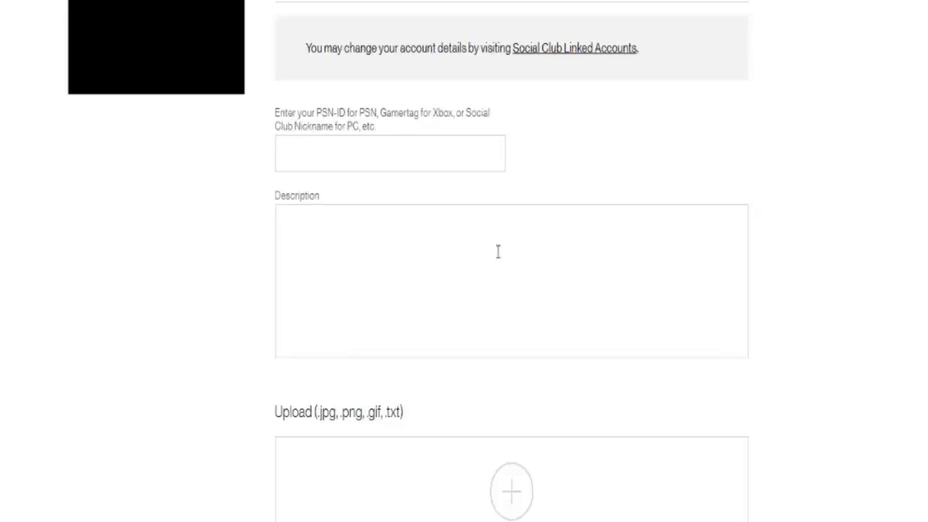
scroll(down, 3)
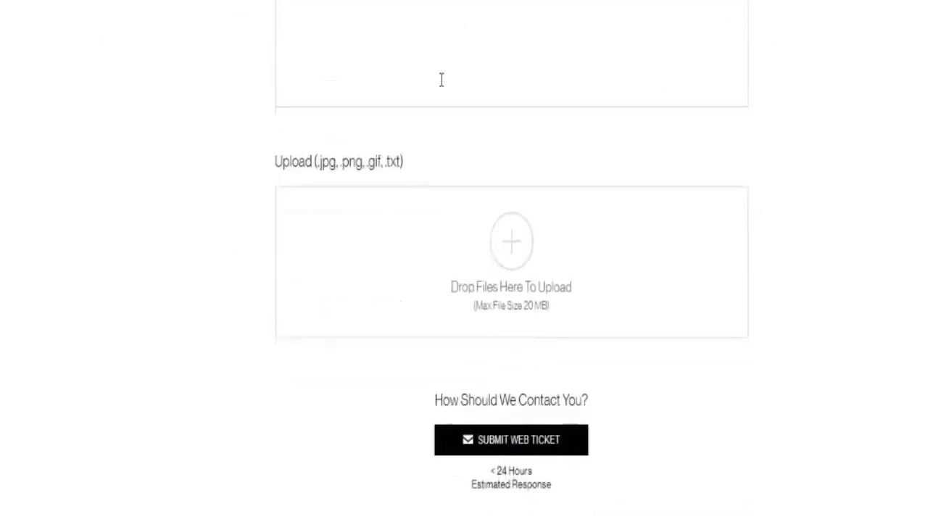
scroll(down, 3)
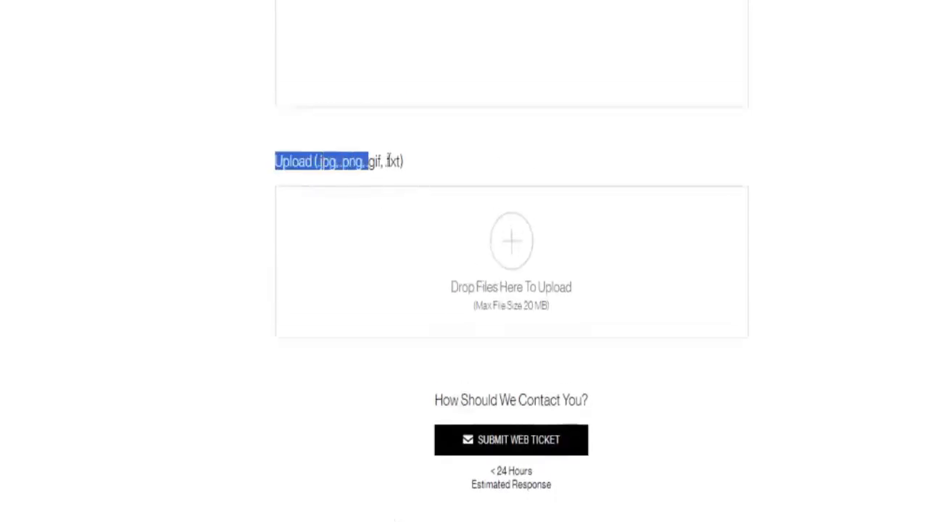
scroll(down, 3)
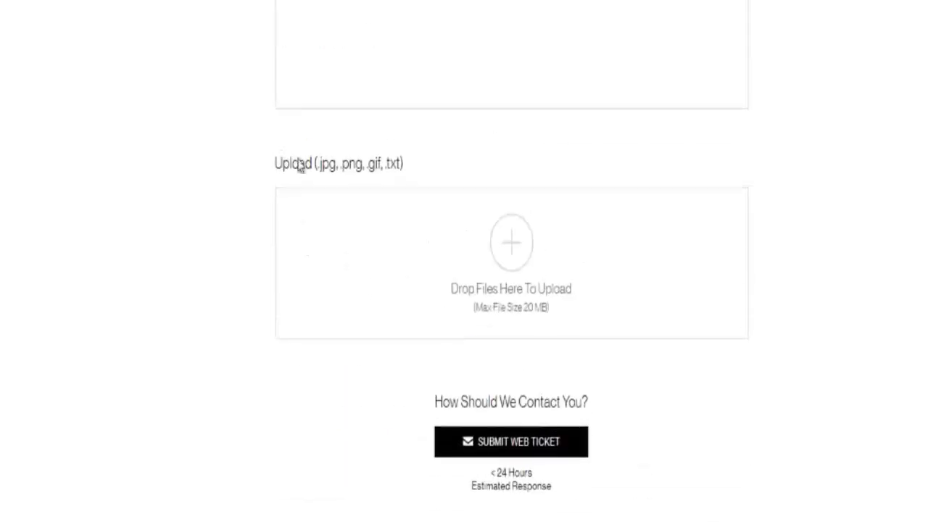
scroll(down, 3)
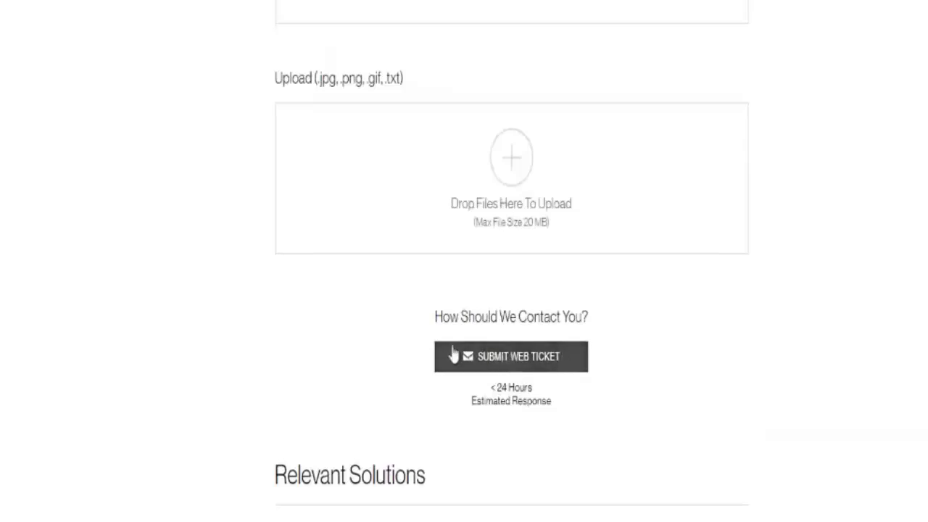